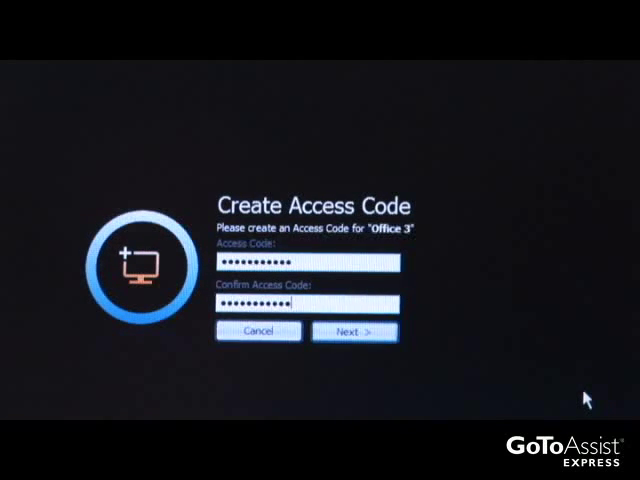
- Submit the confirmed access code to complete Office 3's unattended setup
left_click(353, 332)
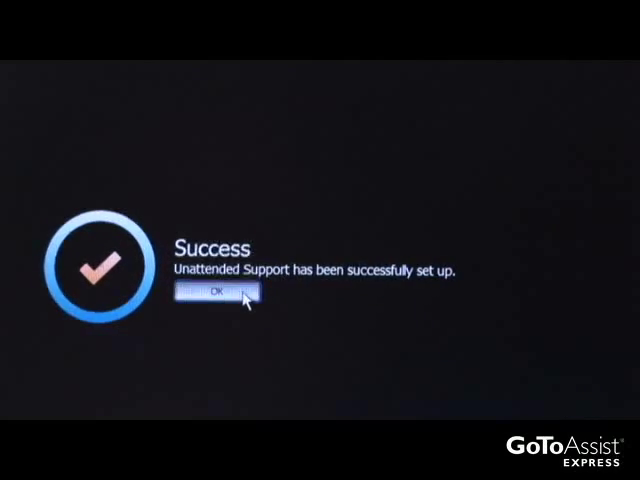
- Dismiss the Success message confirming Office 3 unattended support
left_click(214, 293)
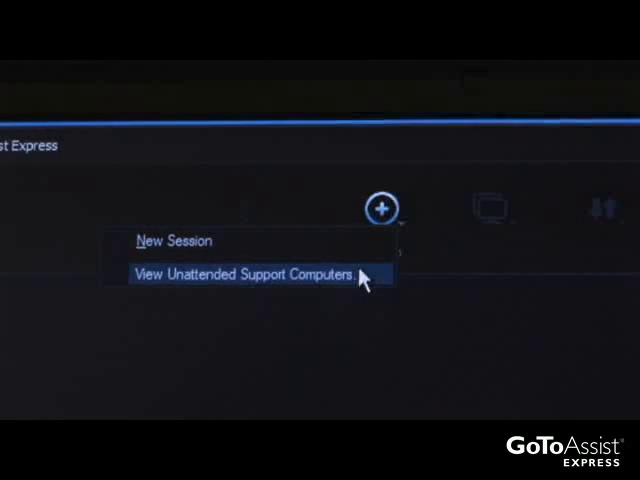
- Open the unattended computers list and connect to Office 3
left_click(250, 273)
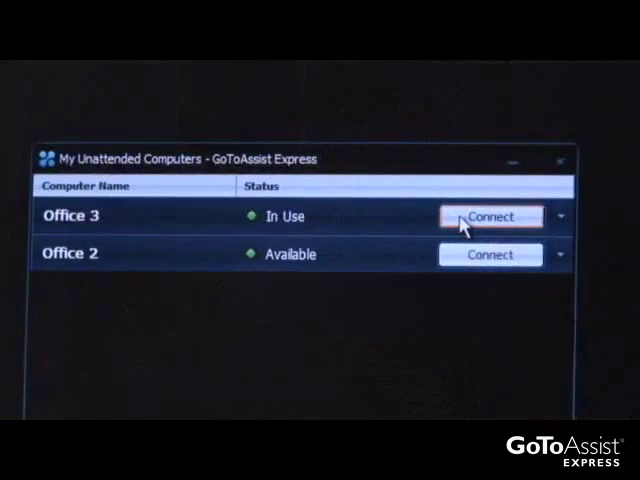
left_click(490, 216)
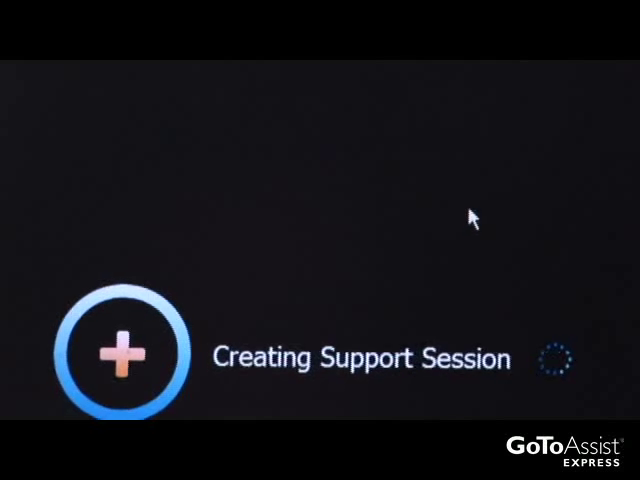